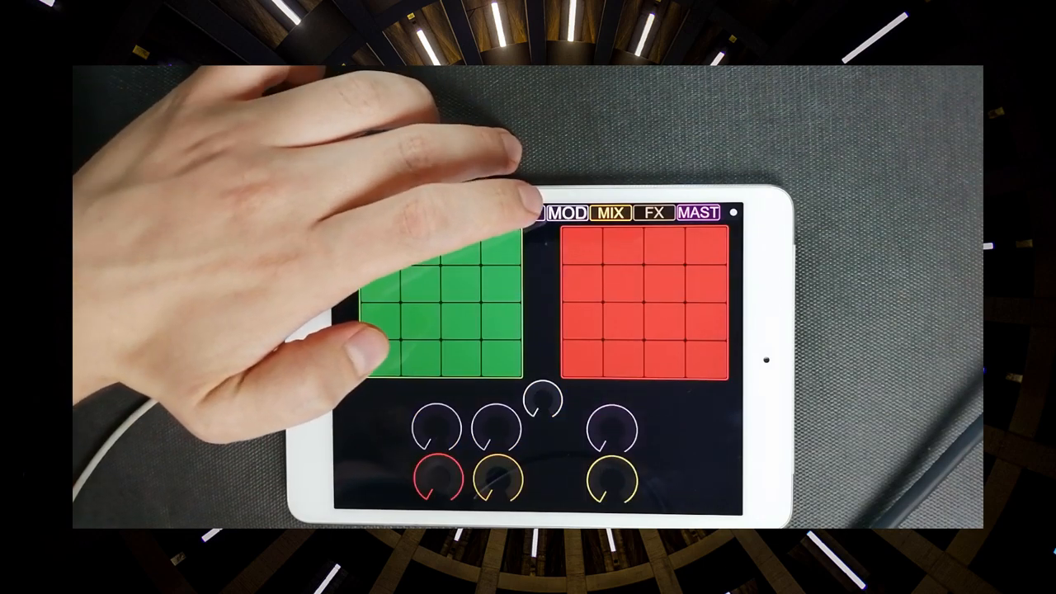
Step: Switch the TouchOSC template from the green/red pad-grid page to the knobs-and-pads page
click(610, 213)
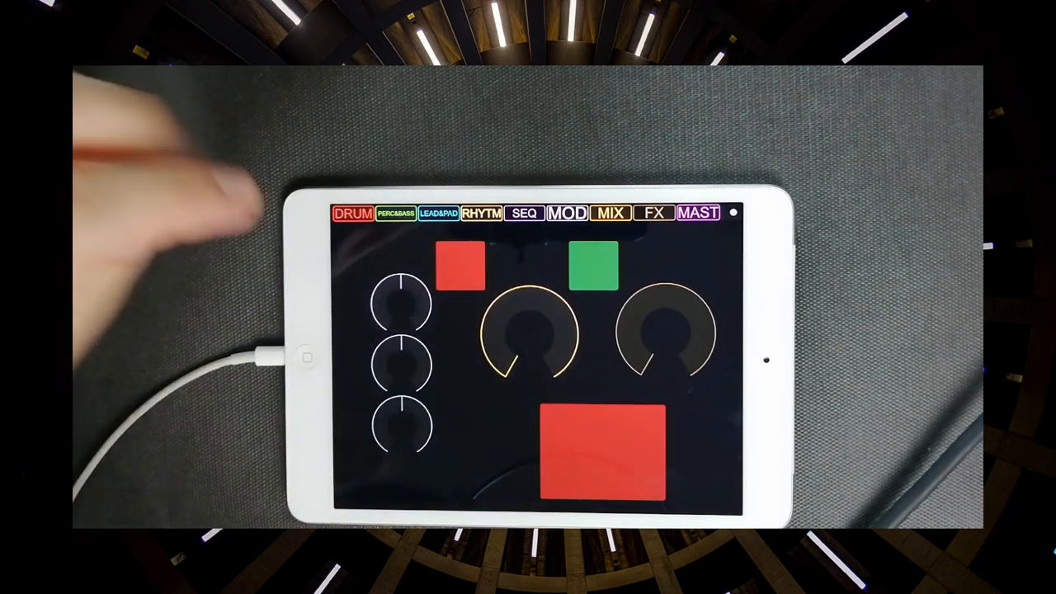
click(353, 214)
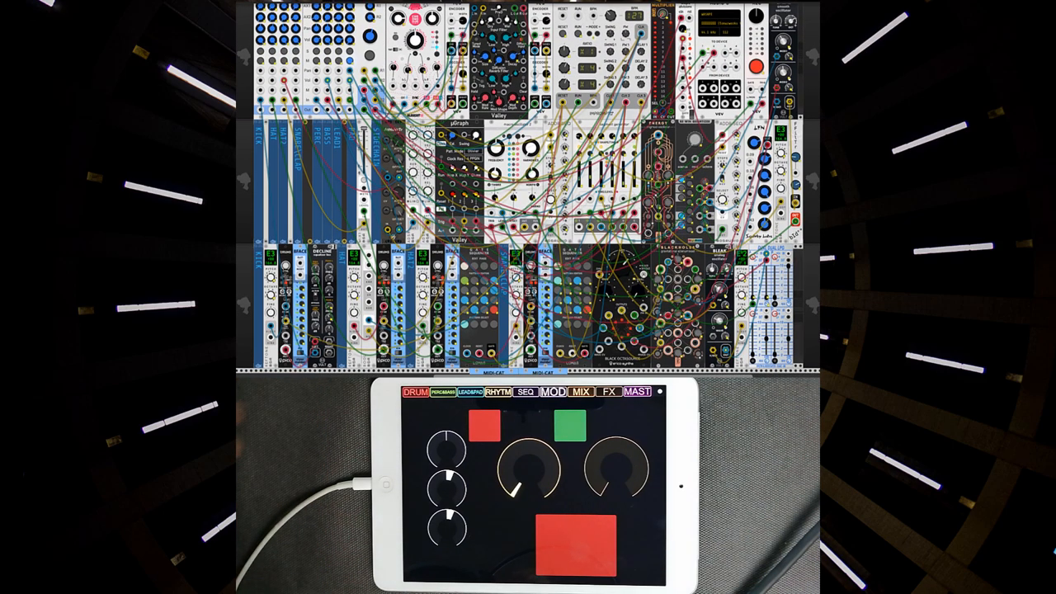
Step: Bring up the DRUM page to tweak KICK, HAT1, HAT2 and SNARE while the patch plays
click(414, 392)
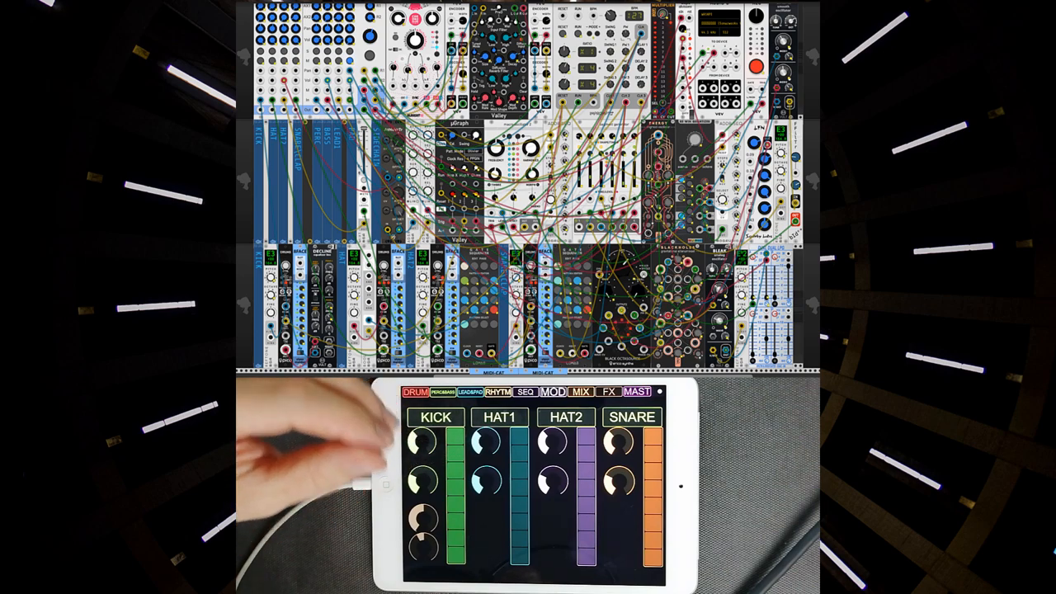
mouse_move(313, 413)
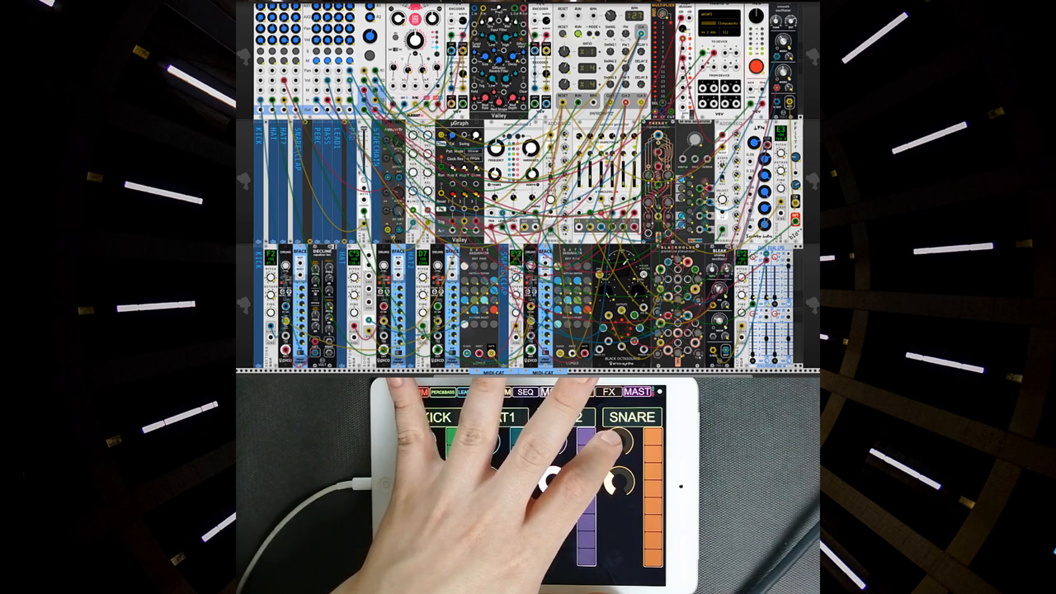
click(558, 393)
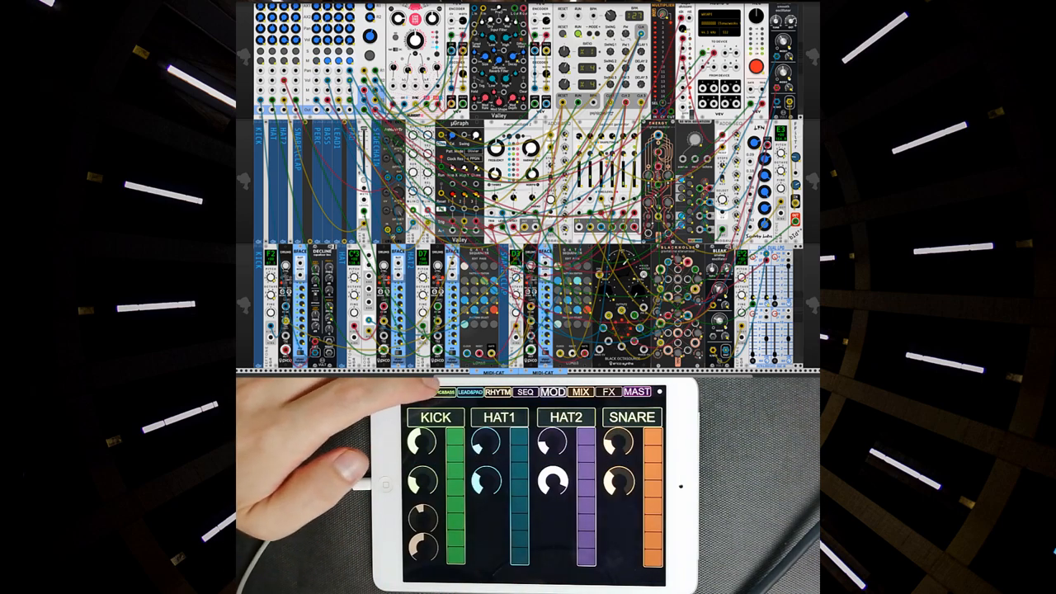
Step: Leave the drum voices page for the page of round knobs, small pads and faders
click(544, 391)
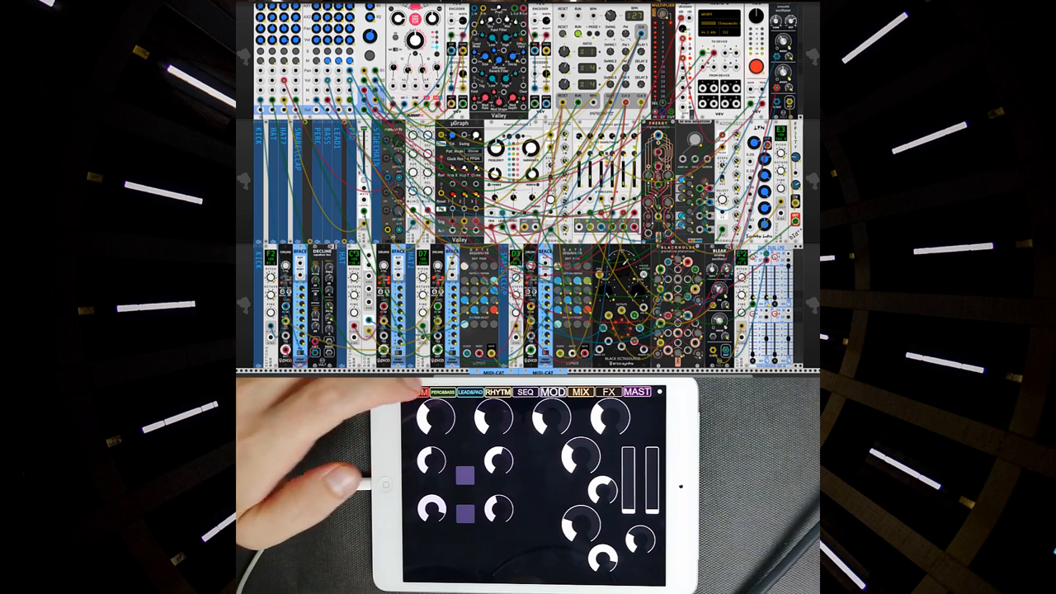
click(422, 391)
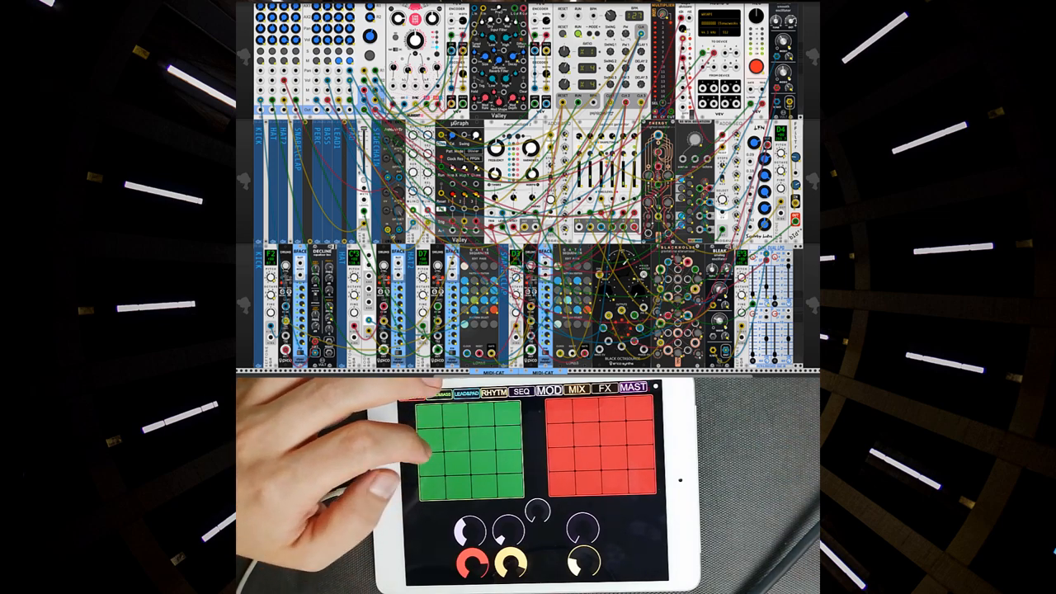
Step: Trigger three steps in the green 4x4 pad grid to drive the running patch
click(458, 445)
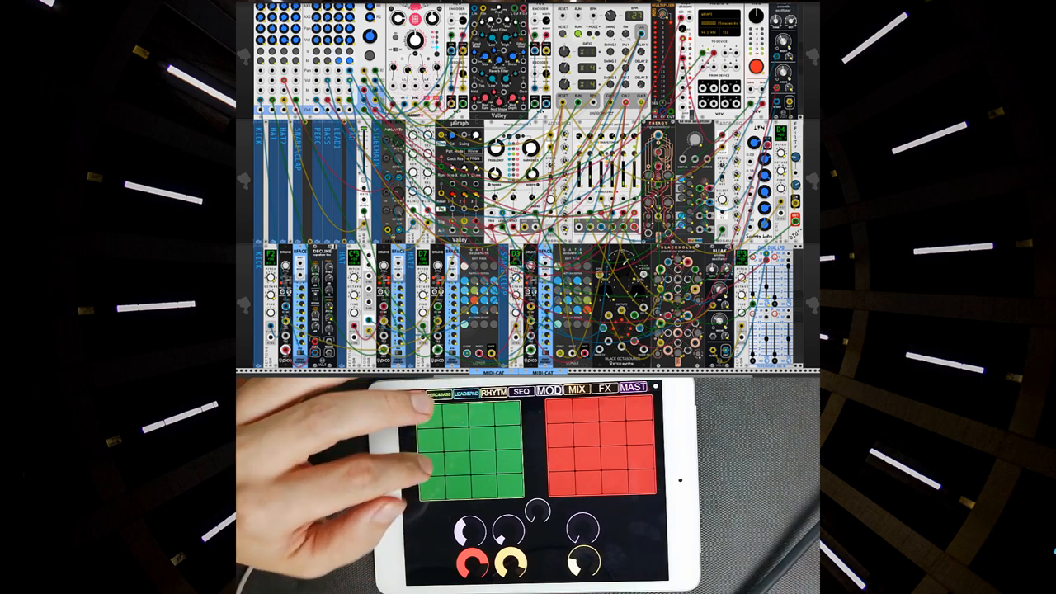
click(486, 429)
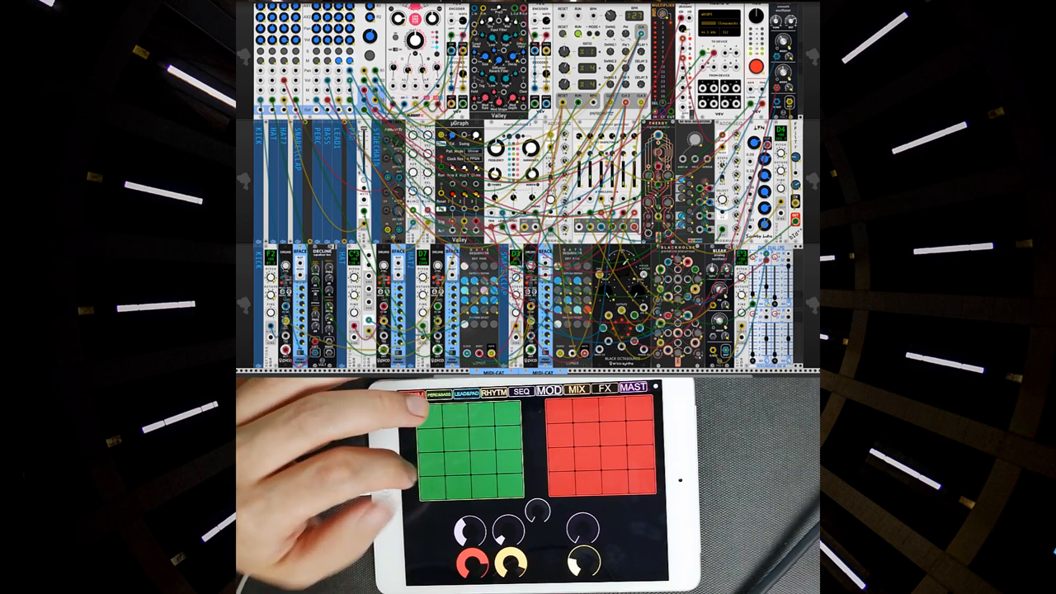
click(465, 436)
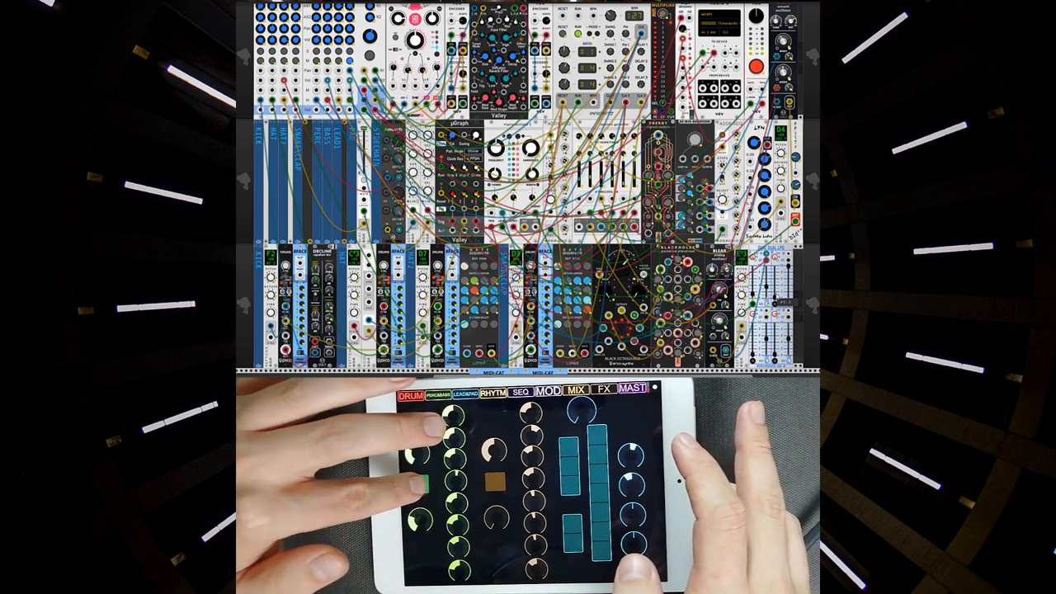
click(414, 482)
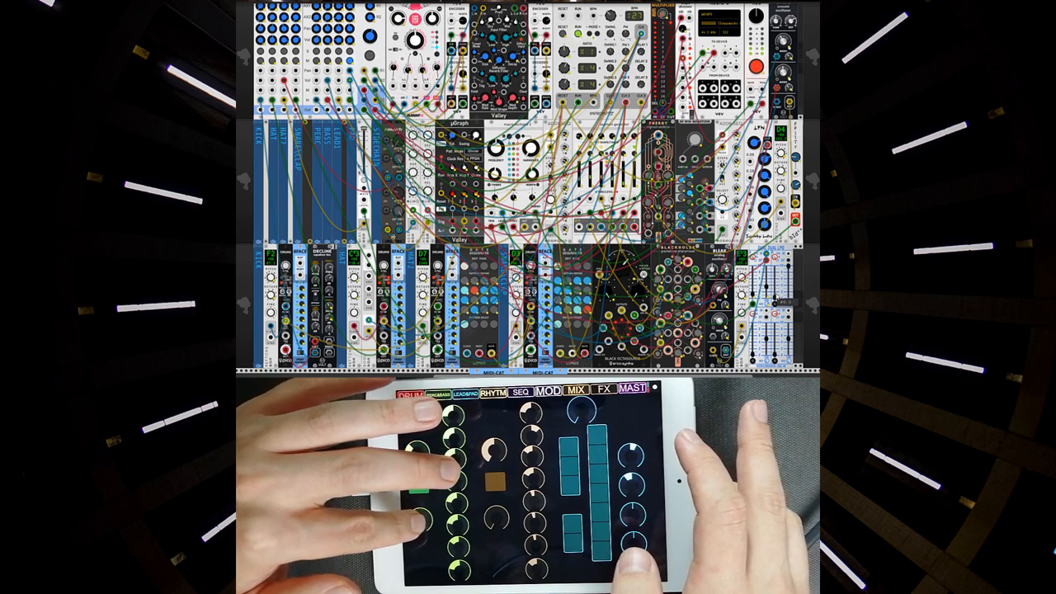
click(412, 481)
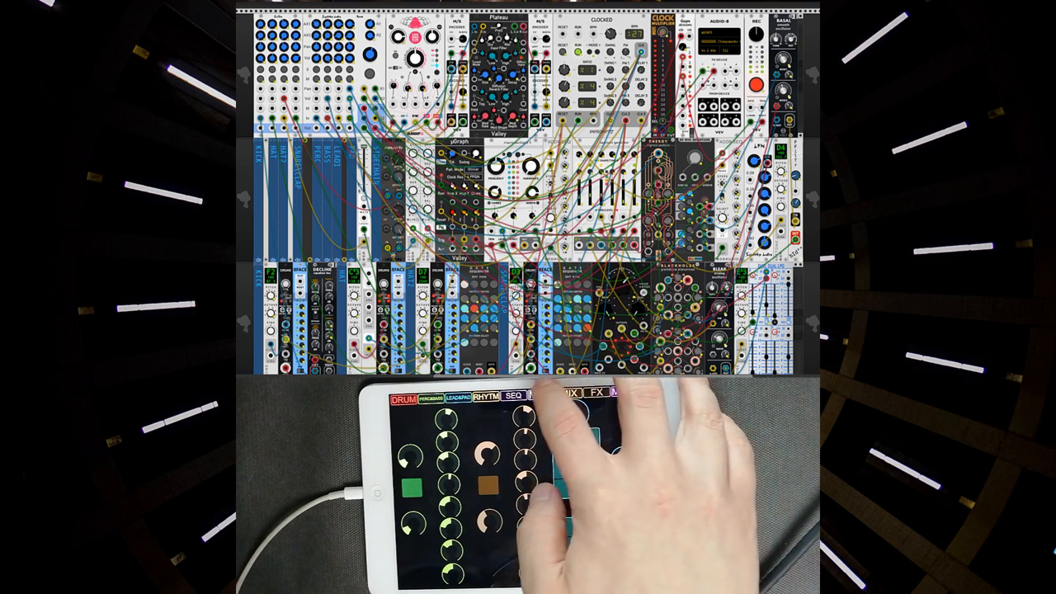
Step: Switch to the drum sub-page with vertical level bars and a column of knobs
click(515, 395)
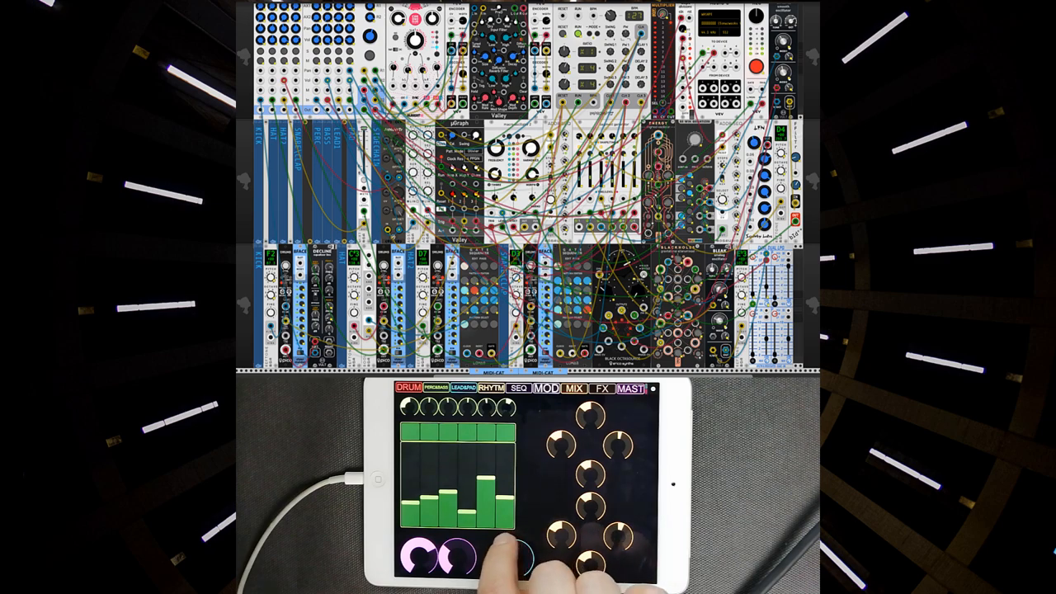
Step: Move the KICK, HAT, SNARE and PERC faders to balance the drum voice levels
click(498, 564)
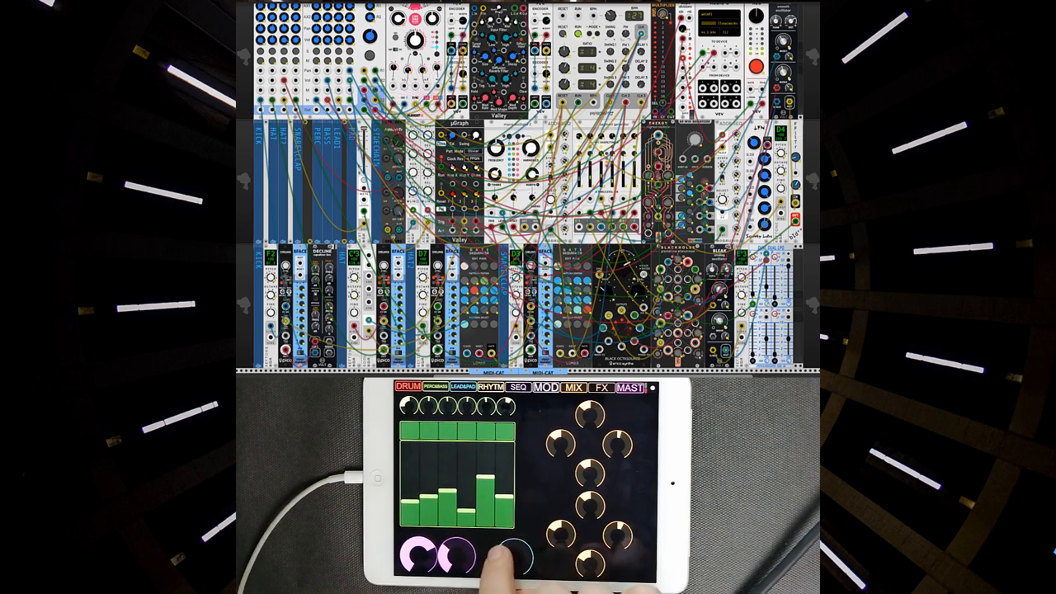
click(524, 561)
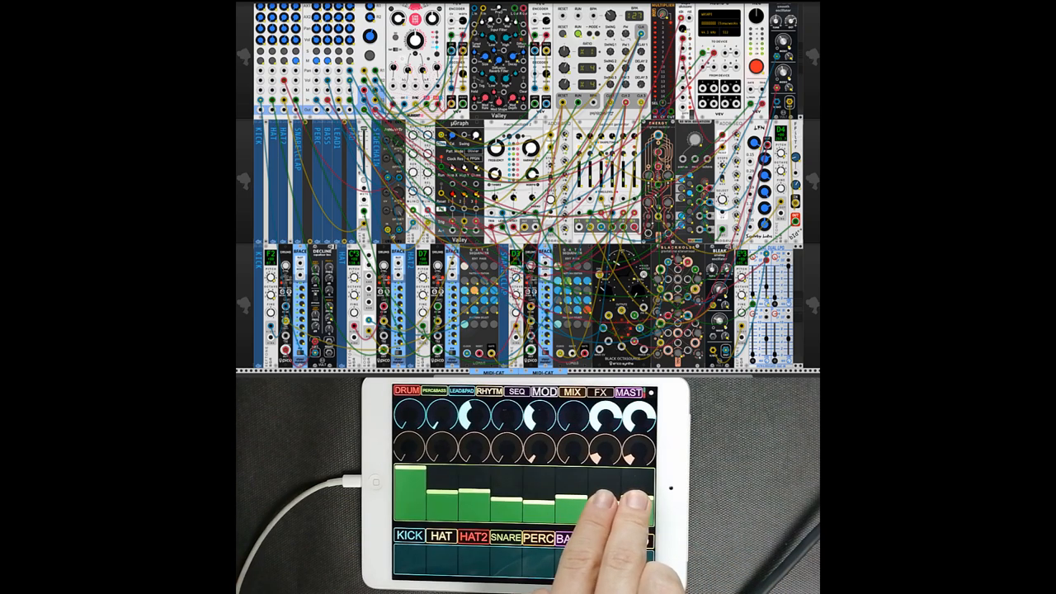
click(543, 391)
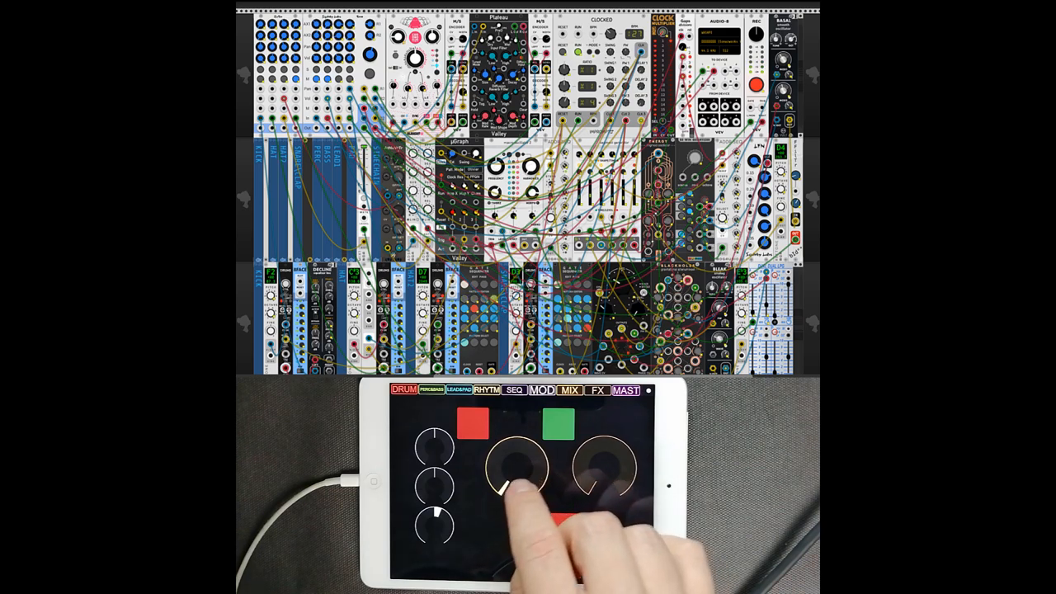
Step: Turn the two large MOD rotary knobs to change the rack's modulation amounts
click(561, 545)
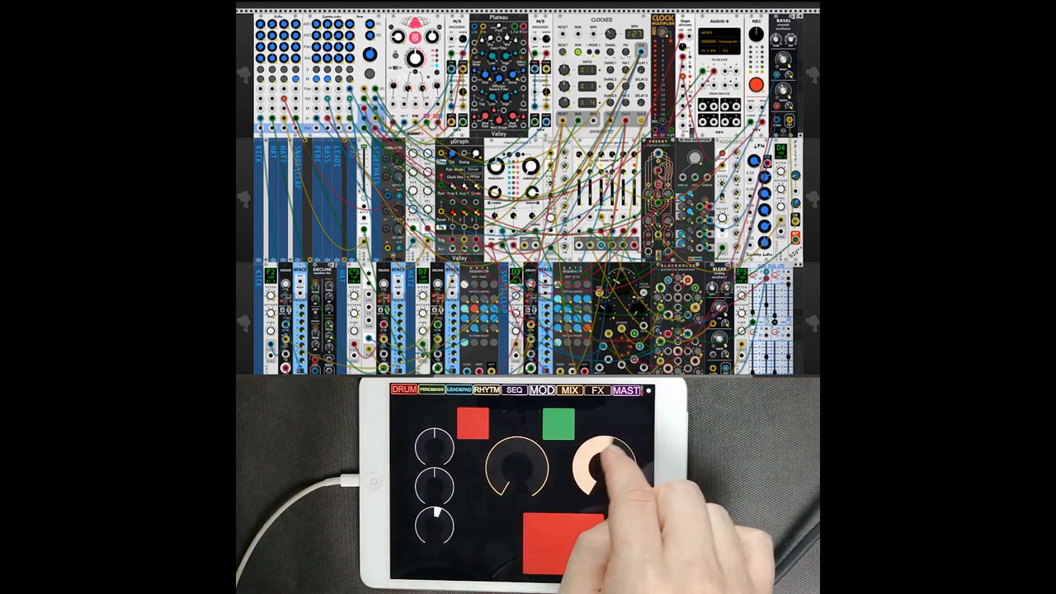
drag(610, 459, 594, 470)
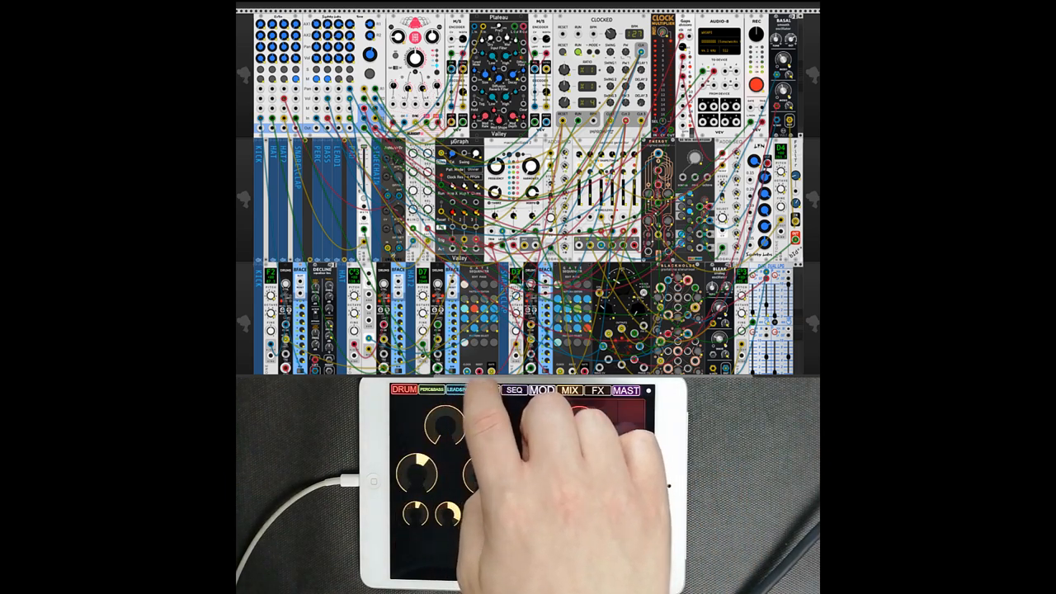
Step: Switch the TouchOSC layout to the green pad-grid page with knobs below
click(485, 390)
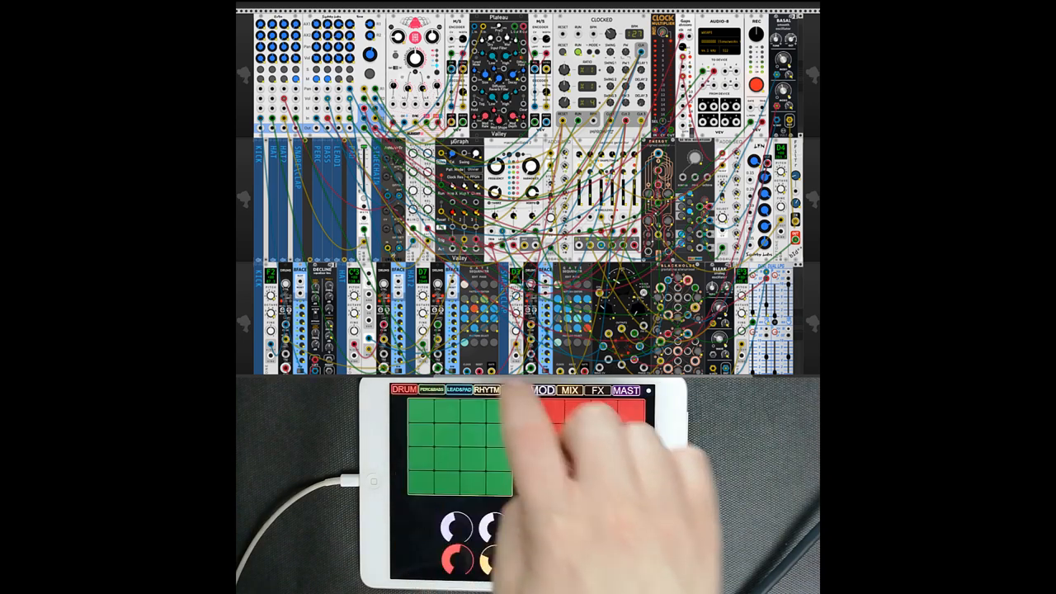